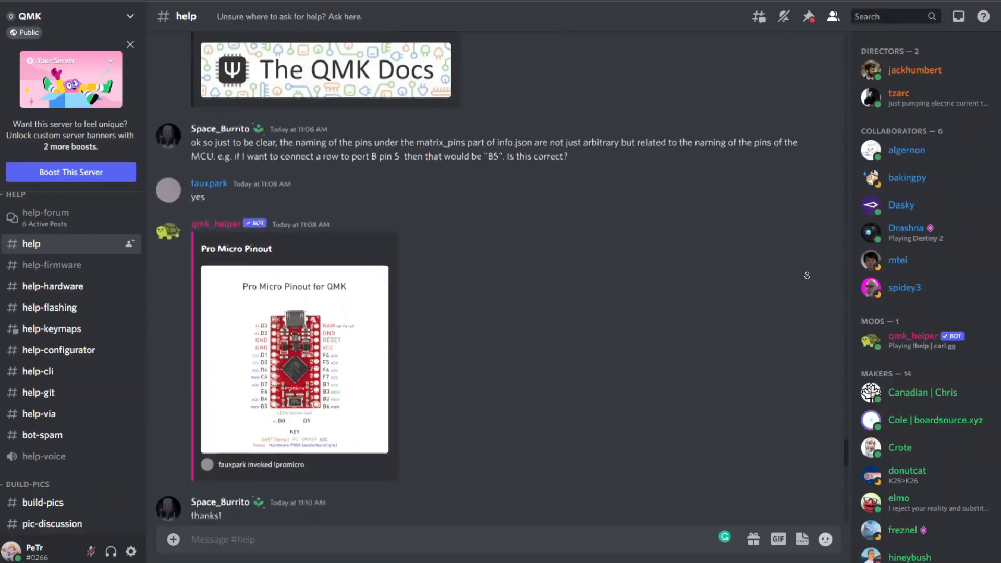
Step: Scroll down the QMK MSYS landing page to view the installer details
{"action": "scroll", "scroll_direction": "down", "scroll_amount": 3}
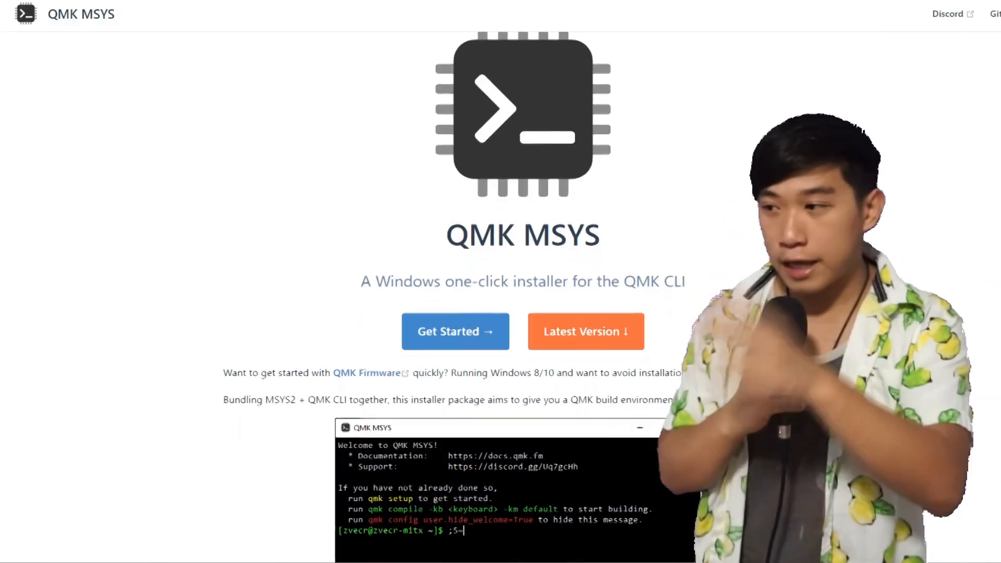
{"action": "scroll", "scroll_direction": "down", "scroll_amount": 3}
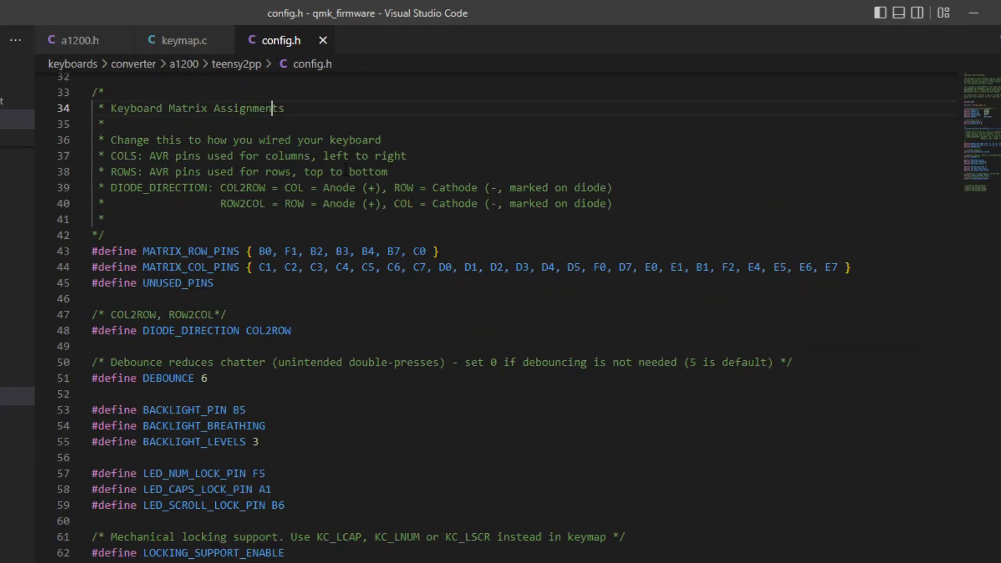
Step: Focus the config.h Keyboard Matrix Assignments comment in the a1200 teensy2pp converter
{"action": "left_click", "coordinate": [184, 41]}
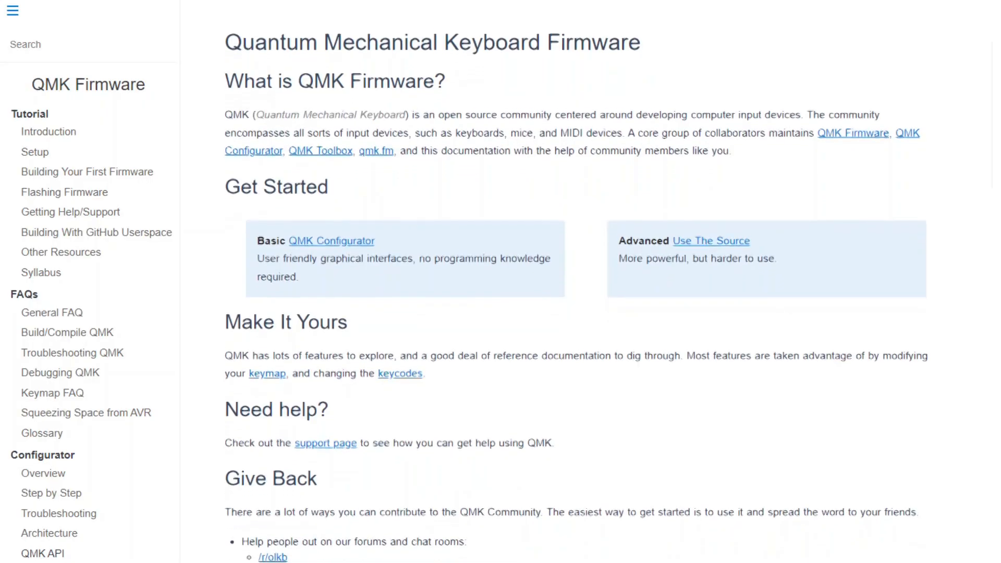
Step: Scroll the QMK Firmware docs home page down to the Give Back section
{"action": "scroll", "scroll_direction": "down", "scroll_amount": 3}
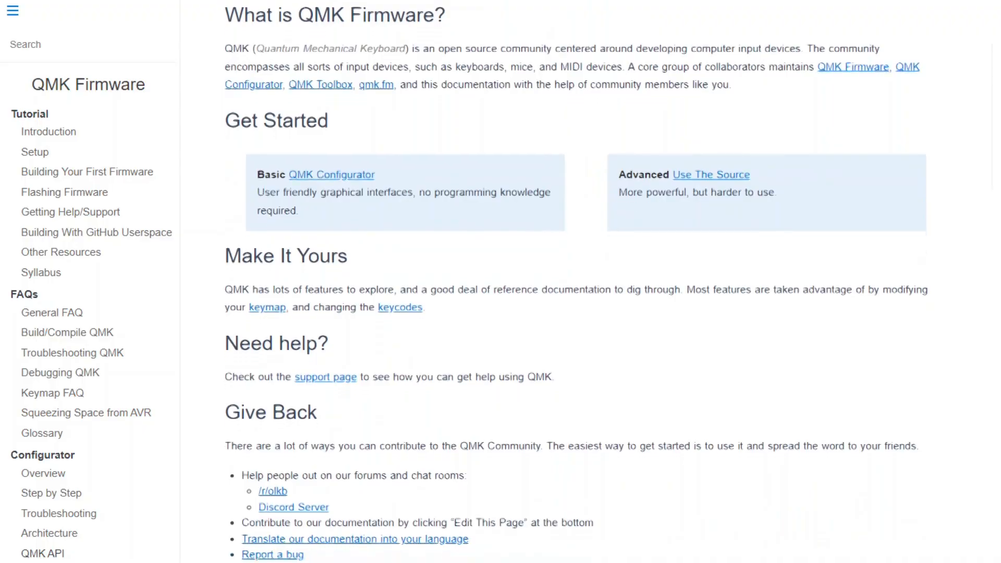